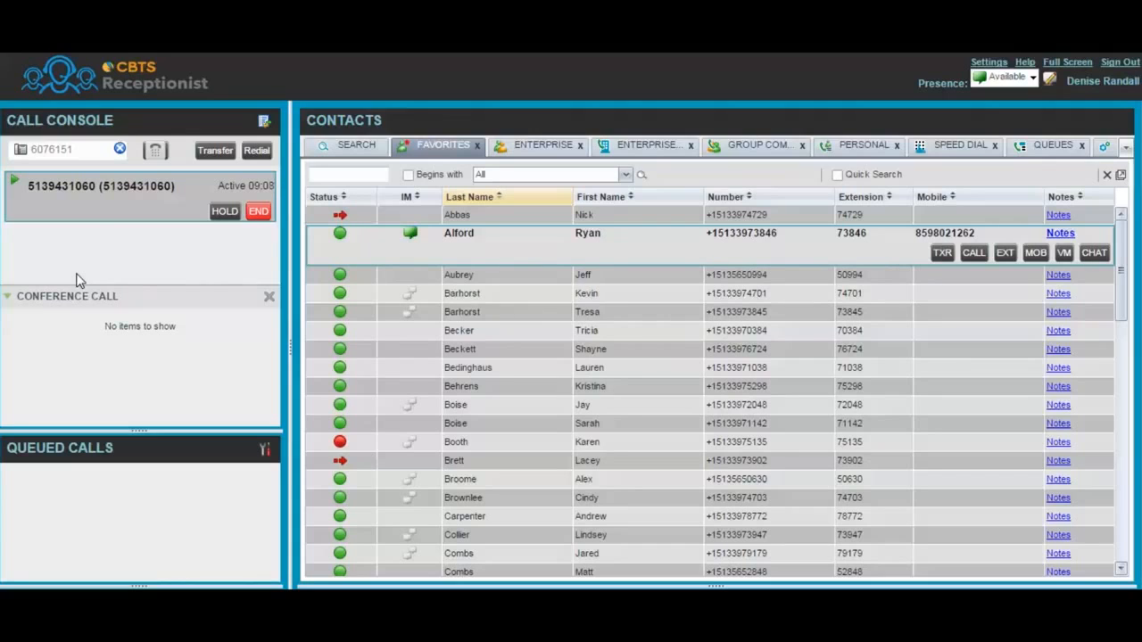
{"action": "mouse_move", "coordinate": [100, 214]}
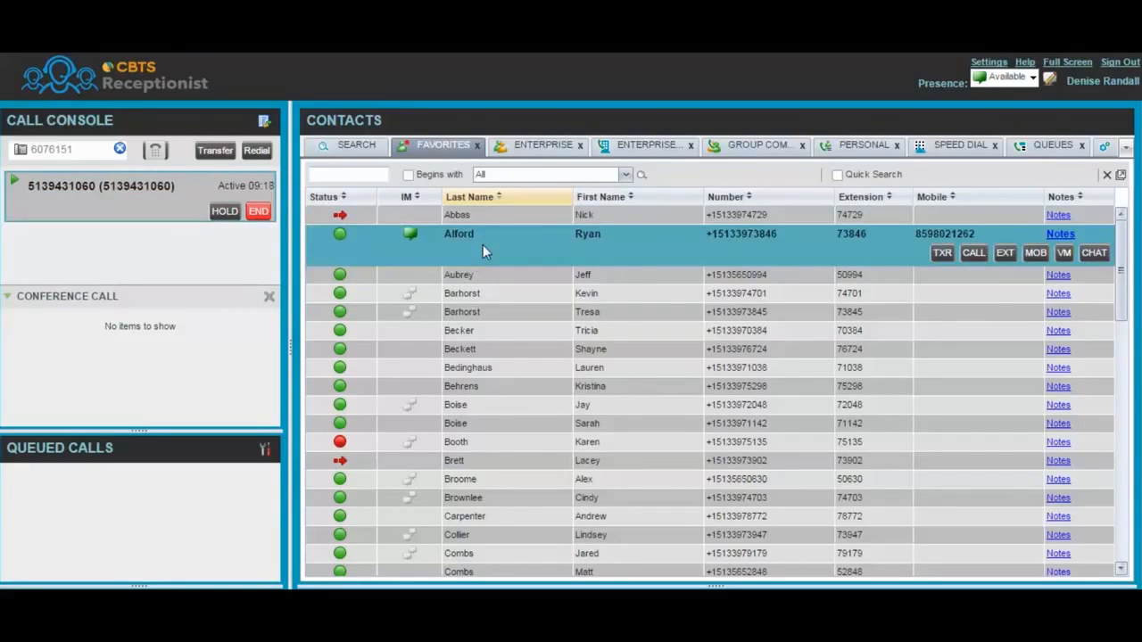
{"action": "mouse_move", "coordinate": [1001, 272]}
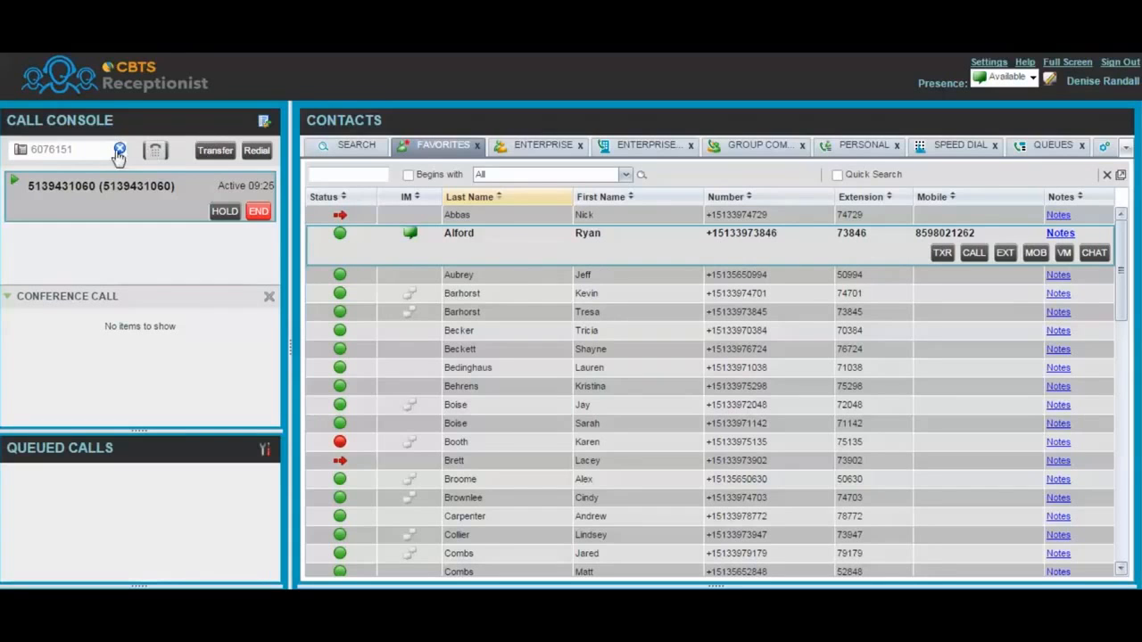
{"action": "left_click", "coordinate": [154, 150]}
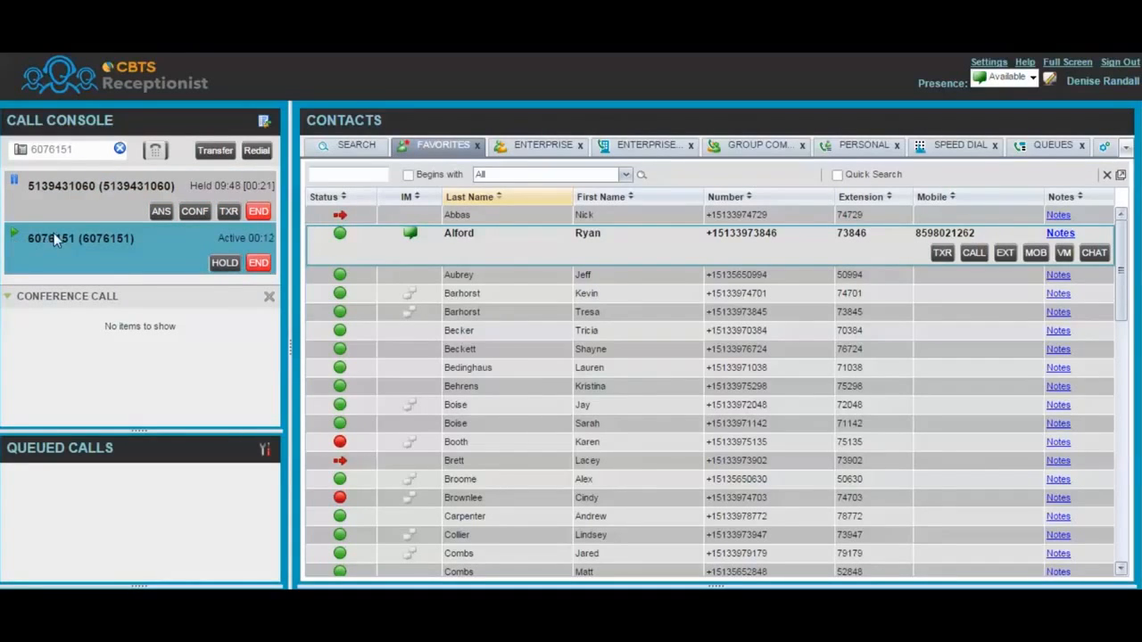
{"action": "mouse_move", "coordinate": [164, 239]}
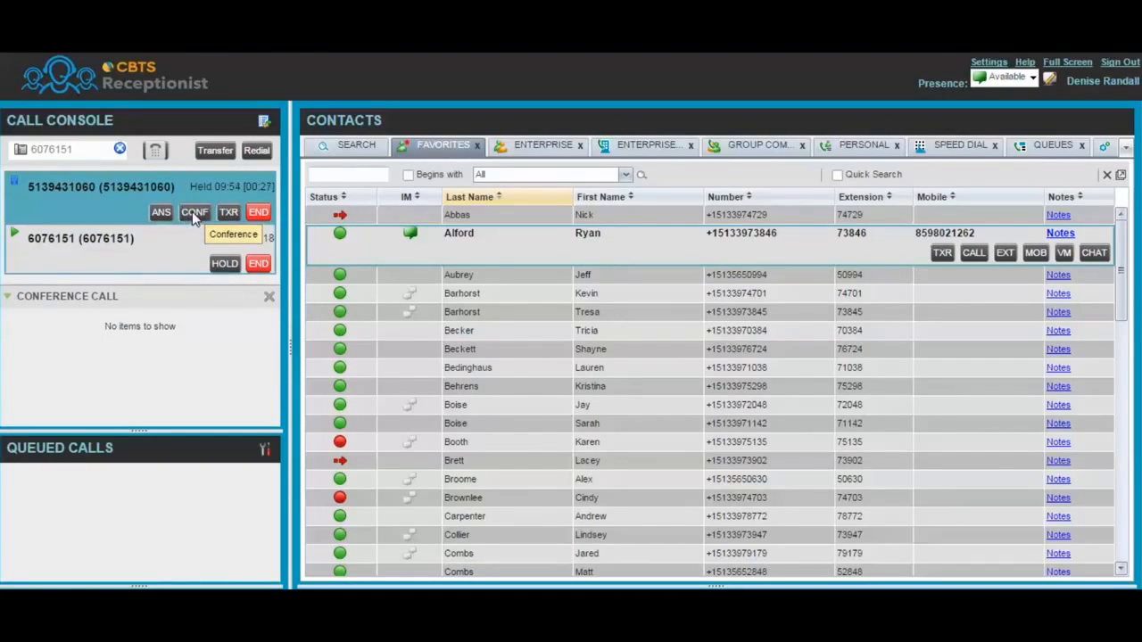
{"action": "left_click", "coordinate": [194, 213]}
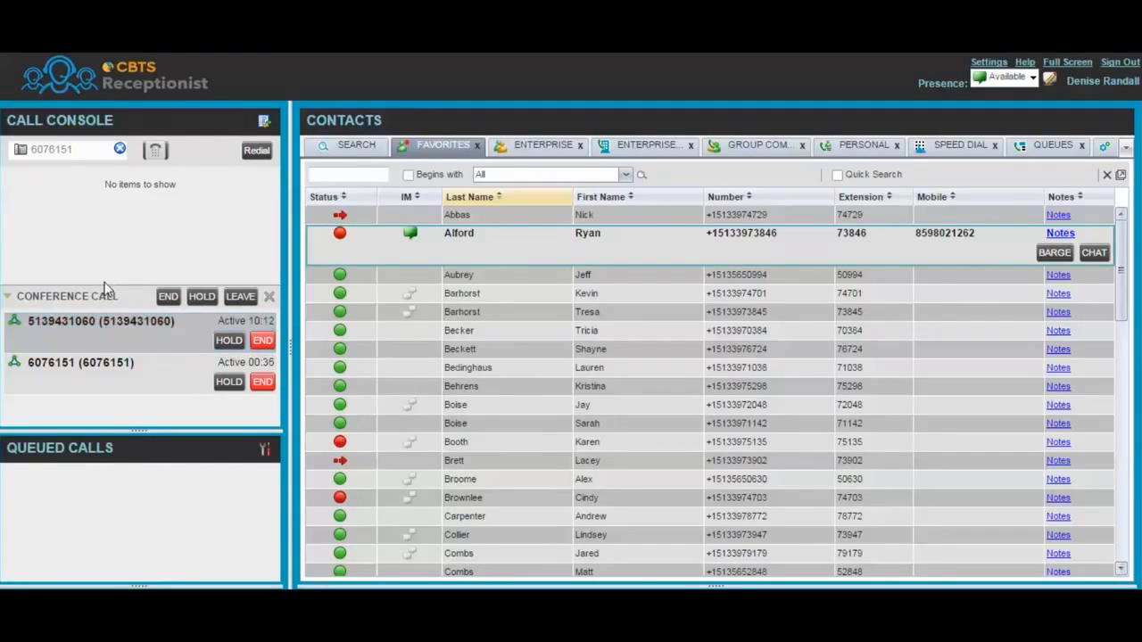
{"action": "mouse_move", "coordinate": [168, 296]}
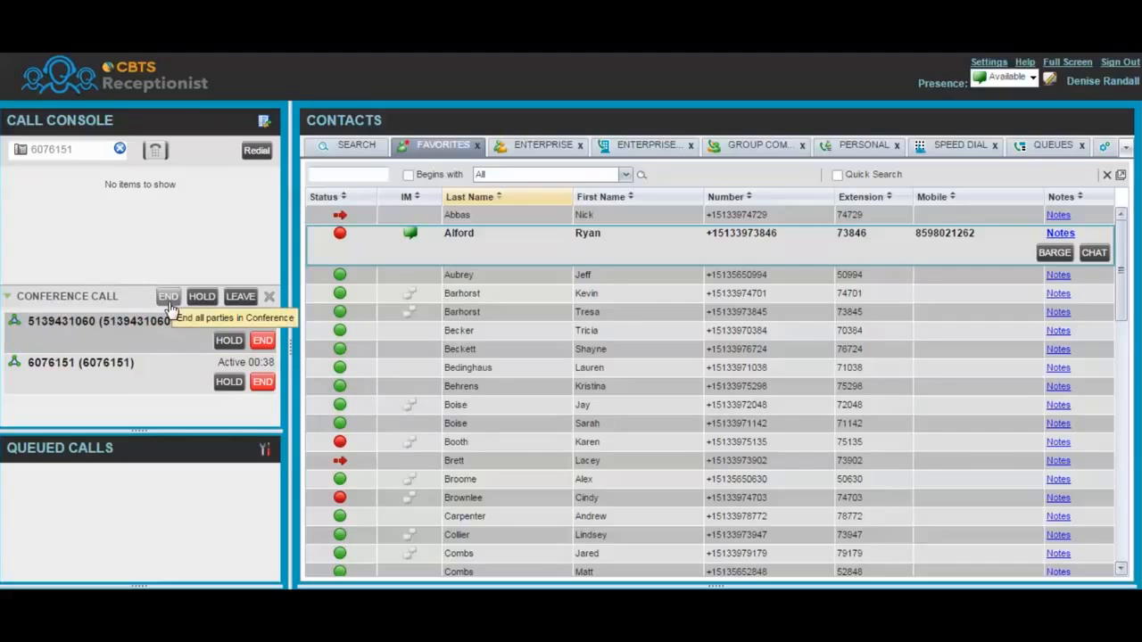
{"action": "mouse_move", "coordinate": [202, 296]}
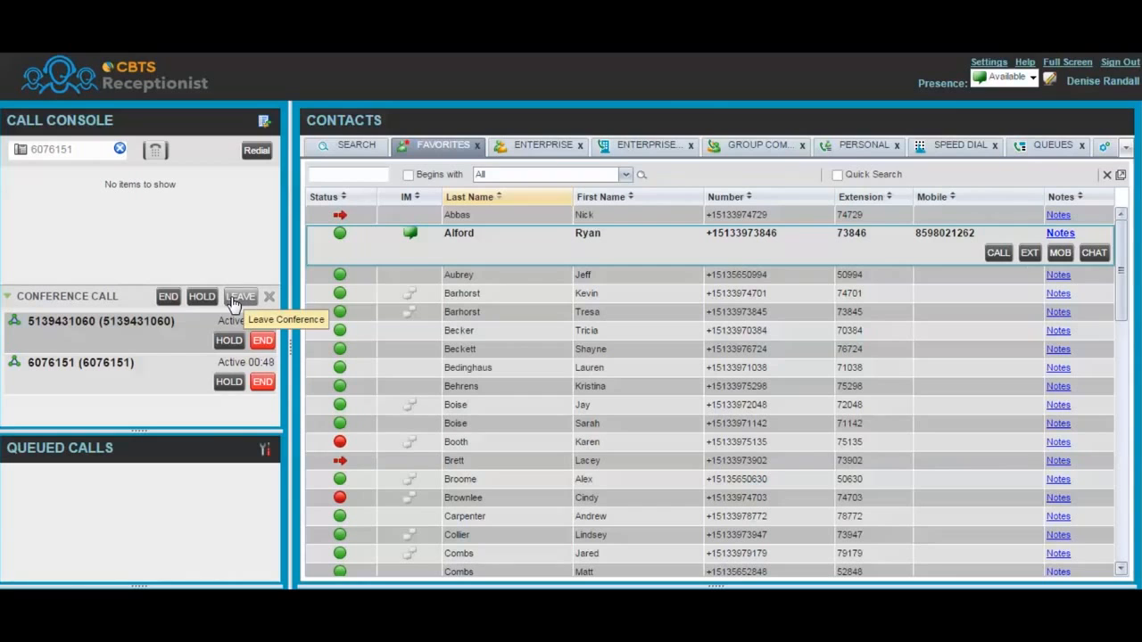
{"action": "mouse_move", "coordinate": [150, 411]}
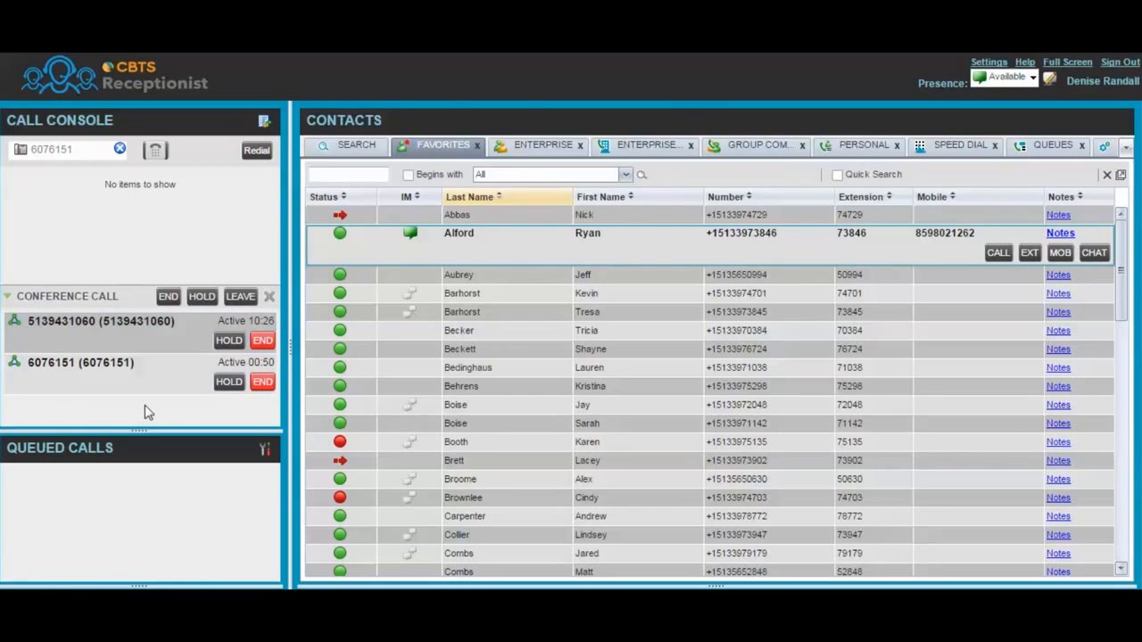
{"action": "left_click", "coordinate": [98, 322]}
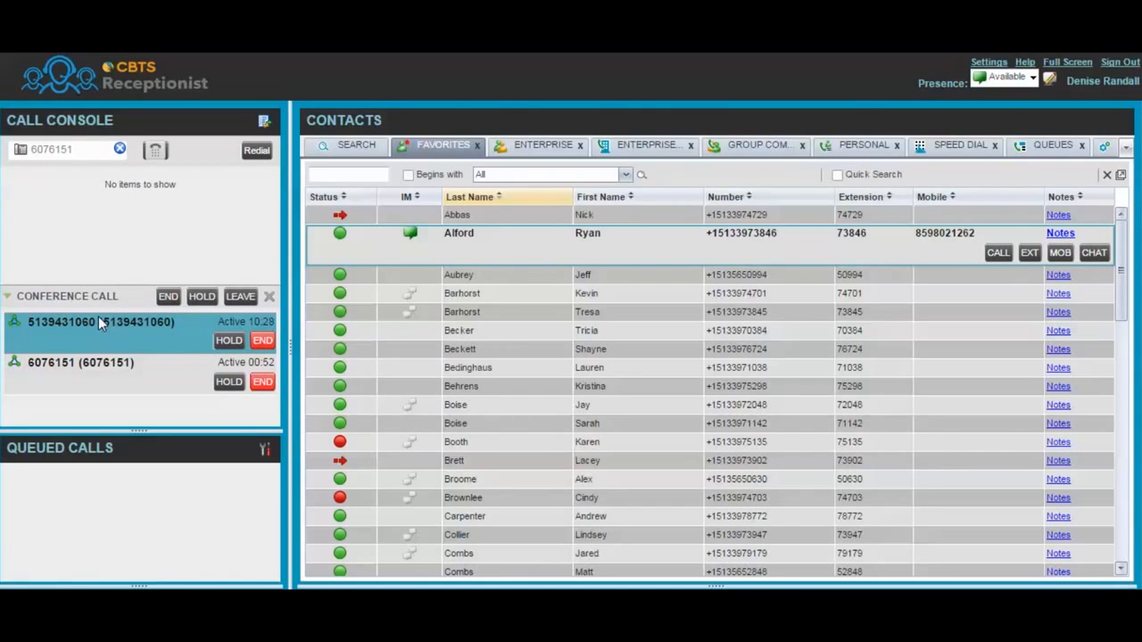